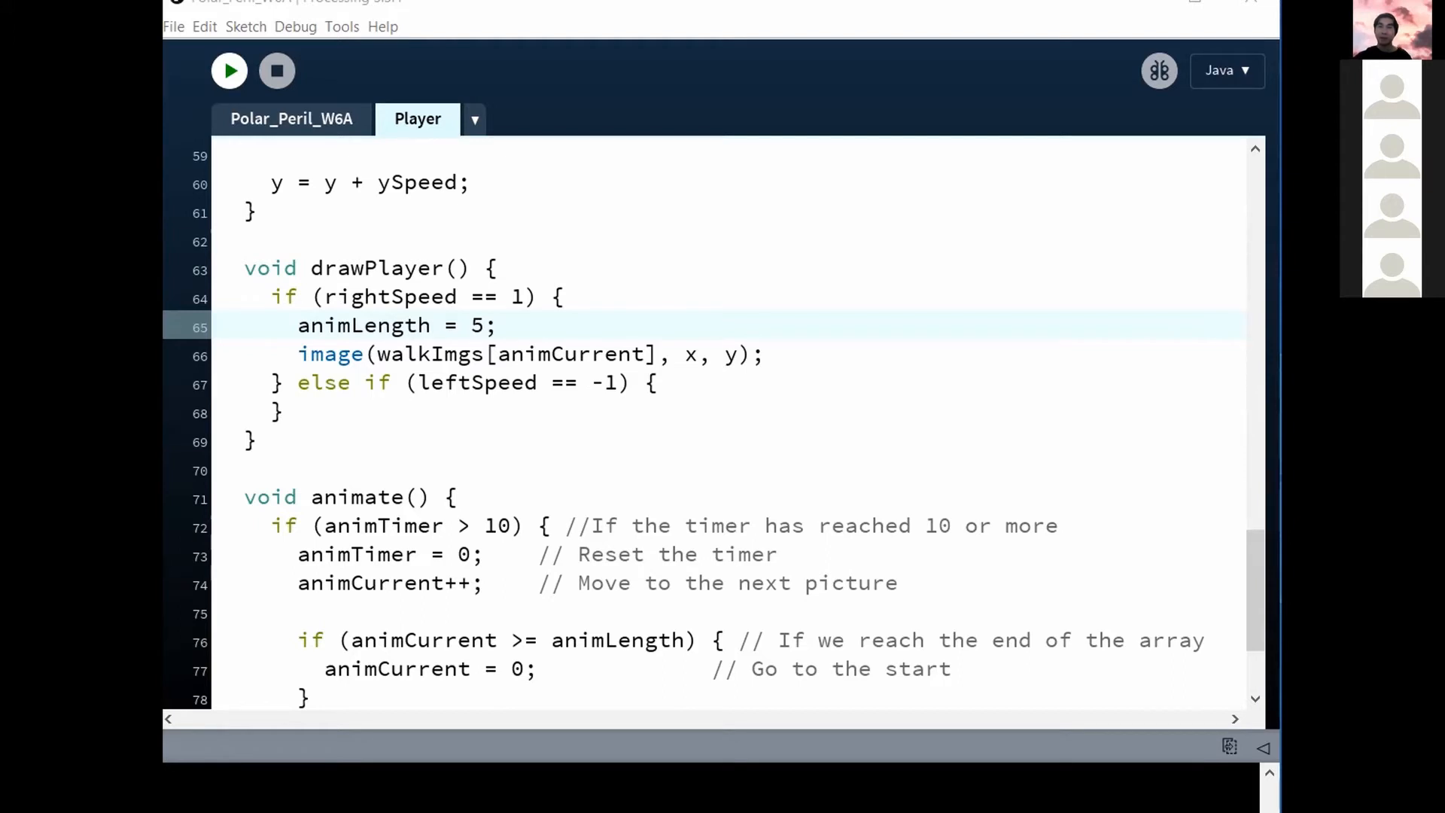
Step: Put the cursor inside the empty else if (leftSpeed == -1) branch of drawPlayer() to add a blank line
{"action": "left_click", "coordinate": [353, 382]}
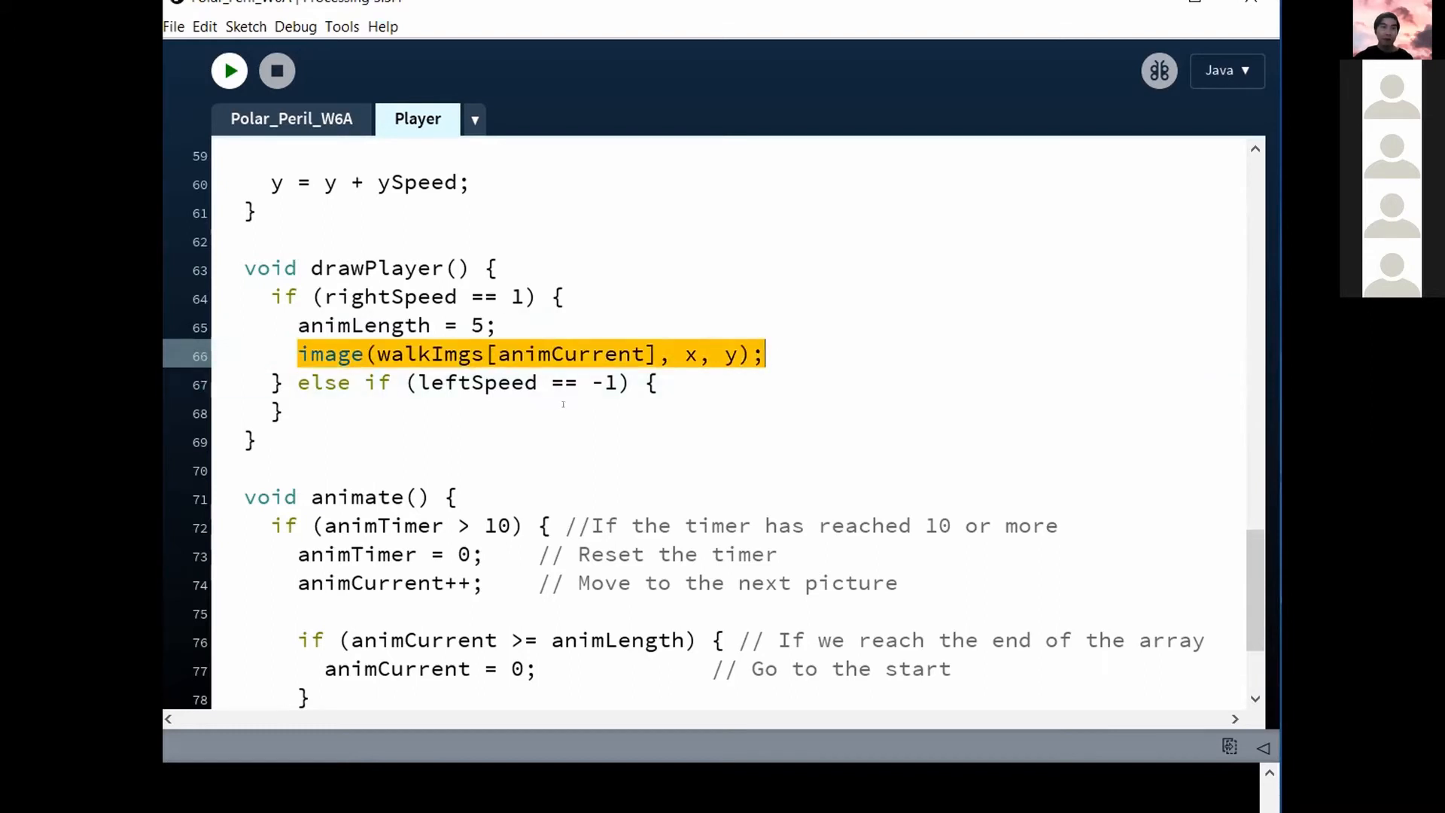
{"action": "left_click", "coordinate": [654, 382]}
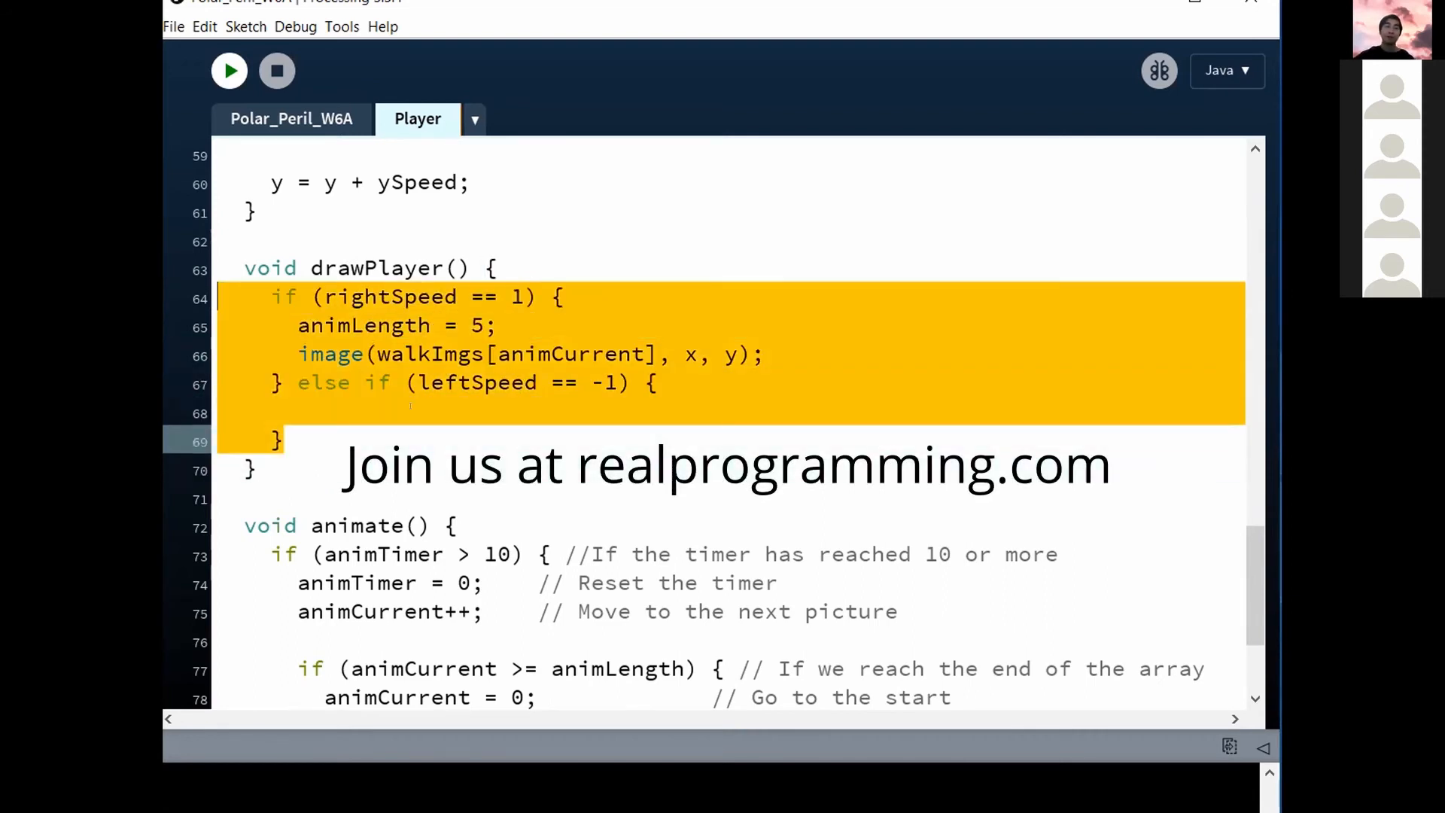
{"action": "left_click", "coordinate": [401, 413]}
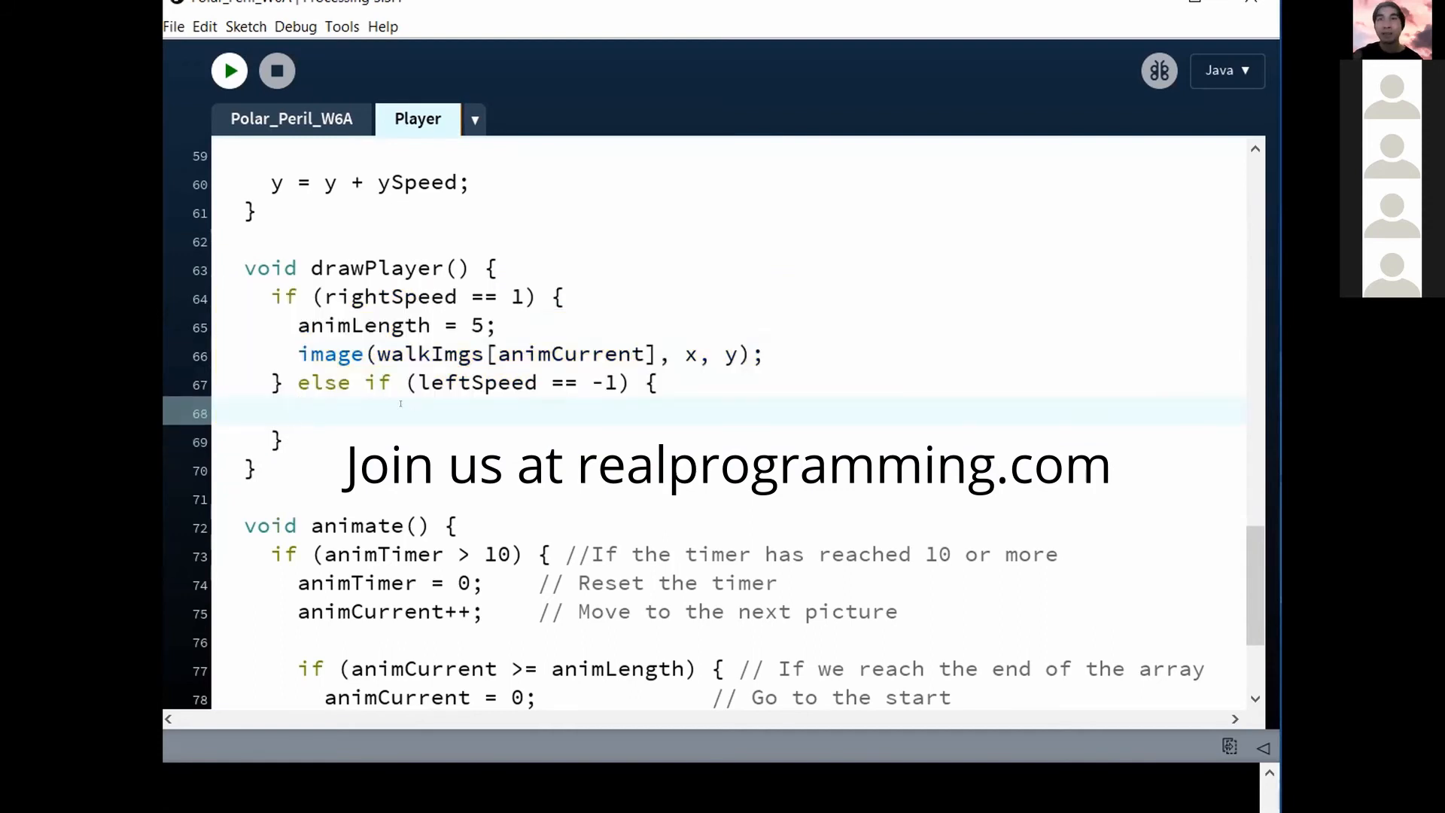